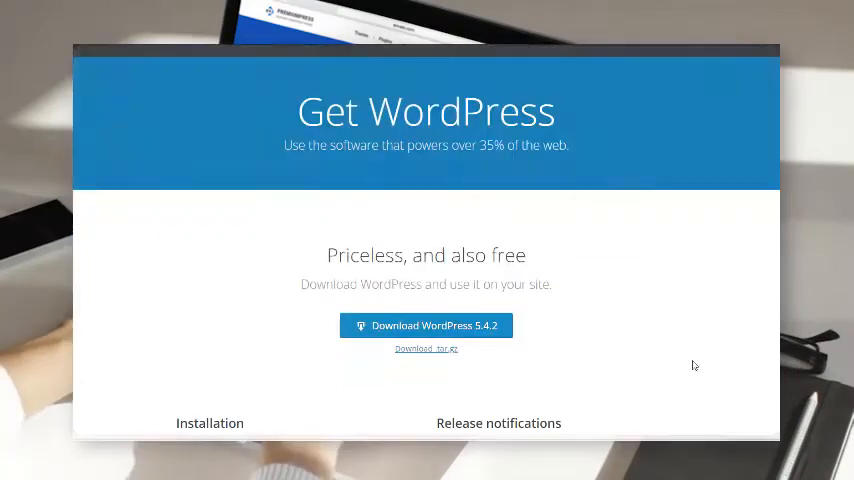
# Step: Log in to the WordPress site admin from the download page
pyautogui.scroll(-3)
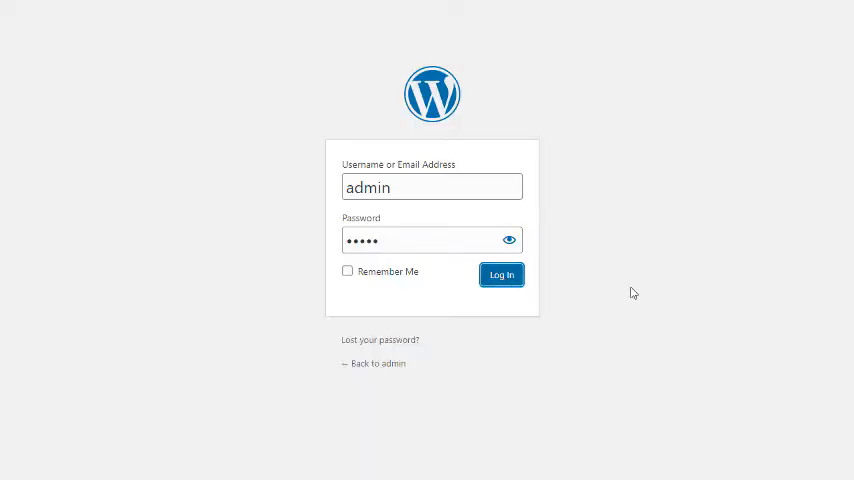
pyautogui.click(500, 274)
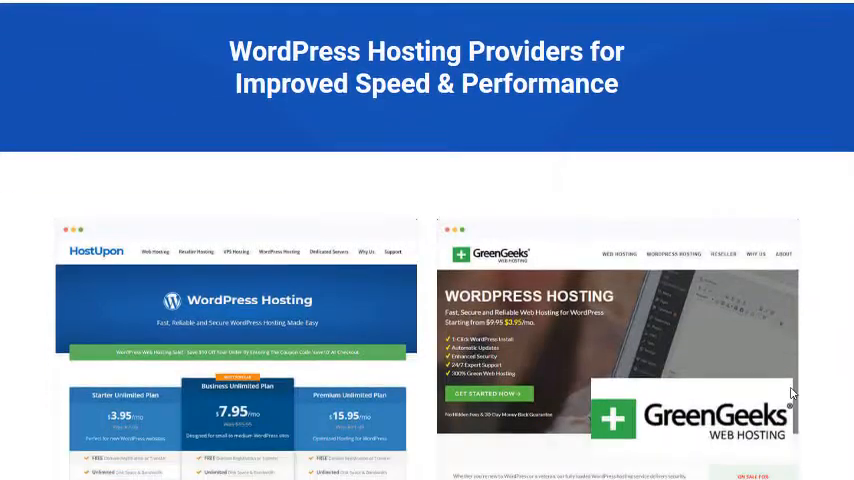
# Step: Show the PremiumPress My Account page with the license key and theme downloads
pyautogui.scroll(-3)
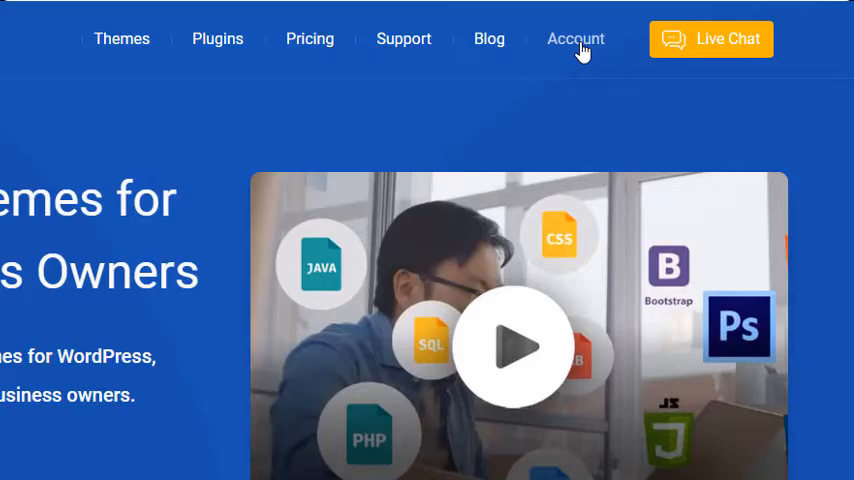
pyautogui.click(576, 38)
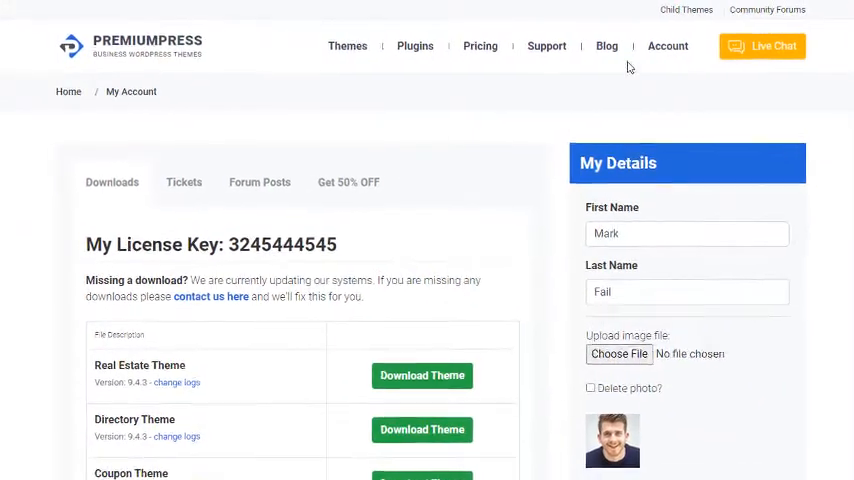
pyautogui.scroll(-3)
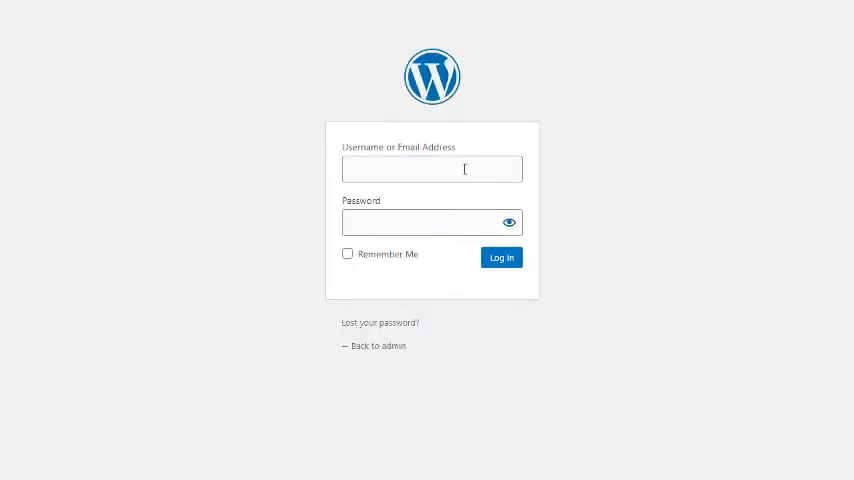
# Step: Log in as admin and show Appearance > Themes with Twenty Twenty active
pyautogui.write('admin')
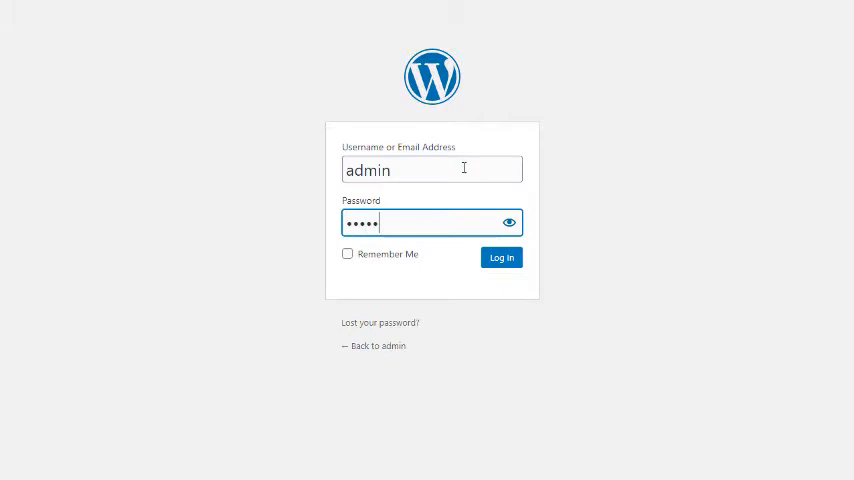
pyautogui.click(500, 256)
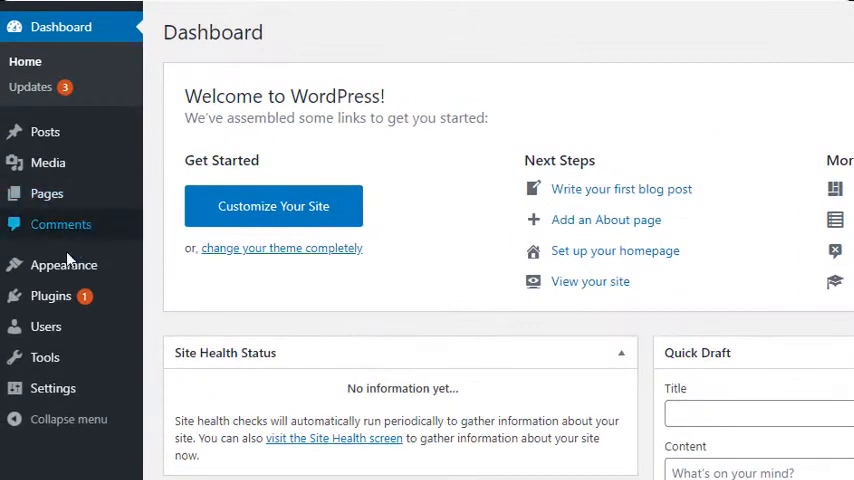
pyautogui.click(64, 264)
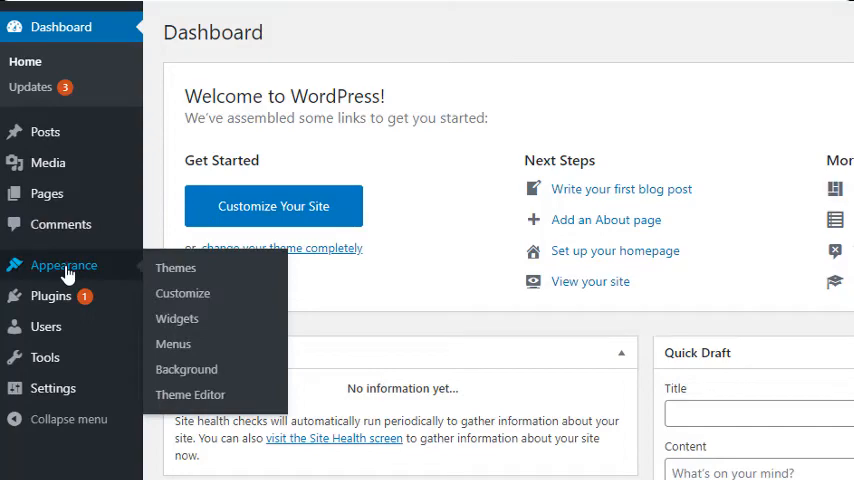
pyautogui.click(176, 268)
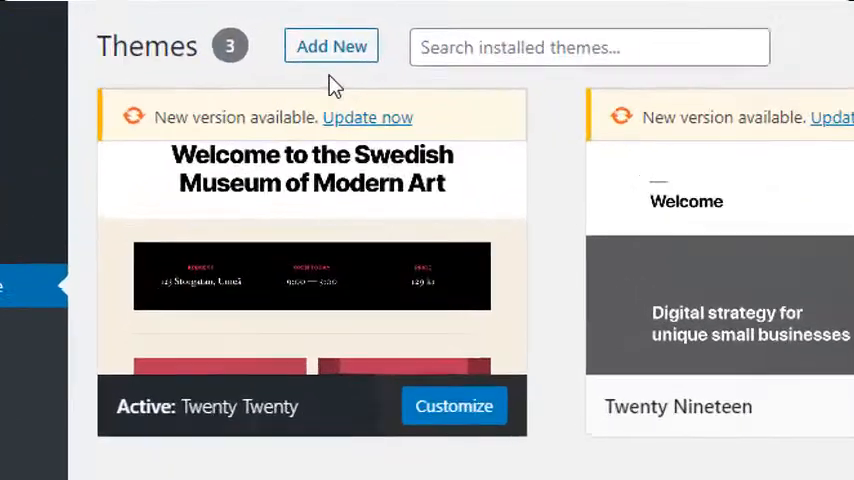
# Step: Upload AT10.zip as a new theme, install it and activate the Auction Theme
pyautogui.click(332, 46)
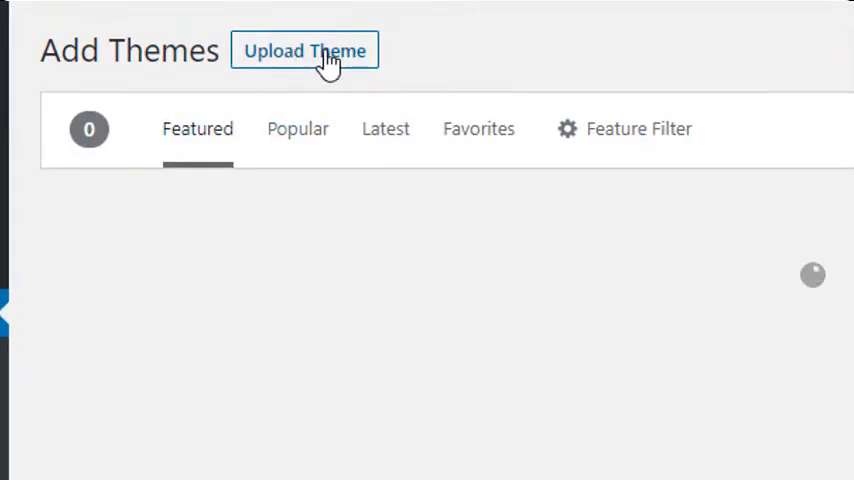
pyautogui.click(304, 50)
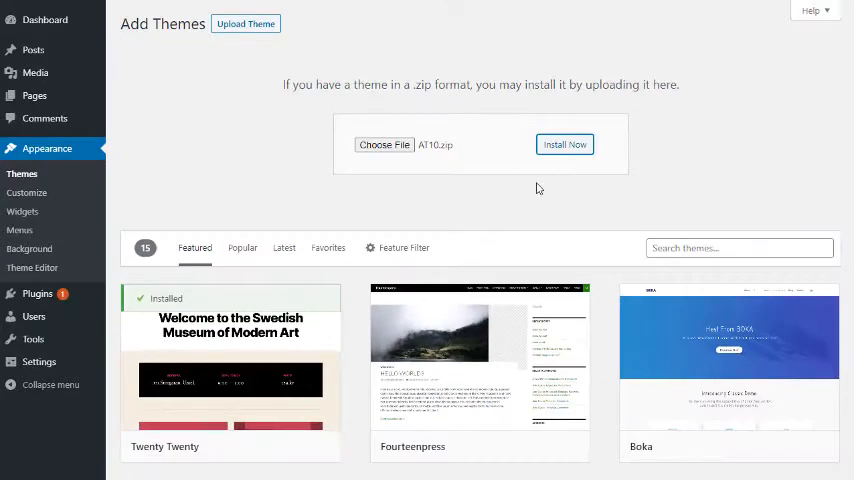
pyautogui.click(564, 144)
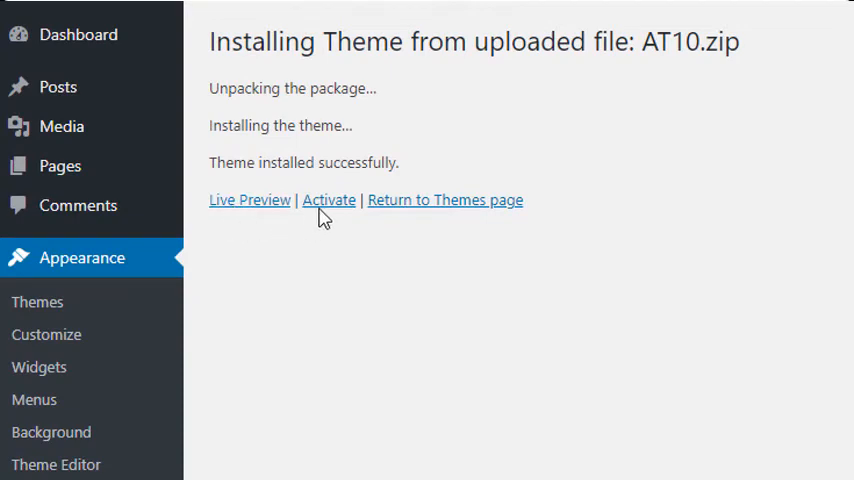
pyautogui.moveTo(400, 226)
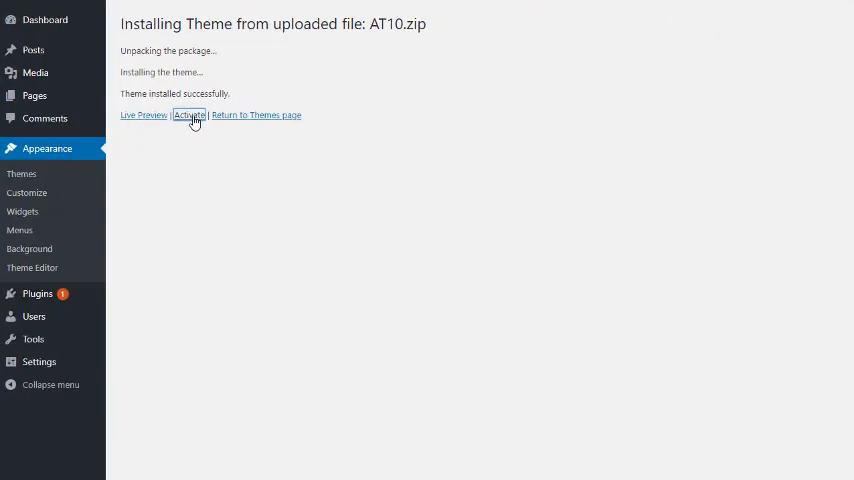
pyautogui.click(188, 114)
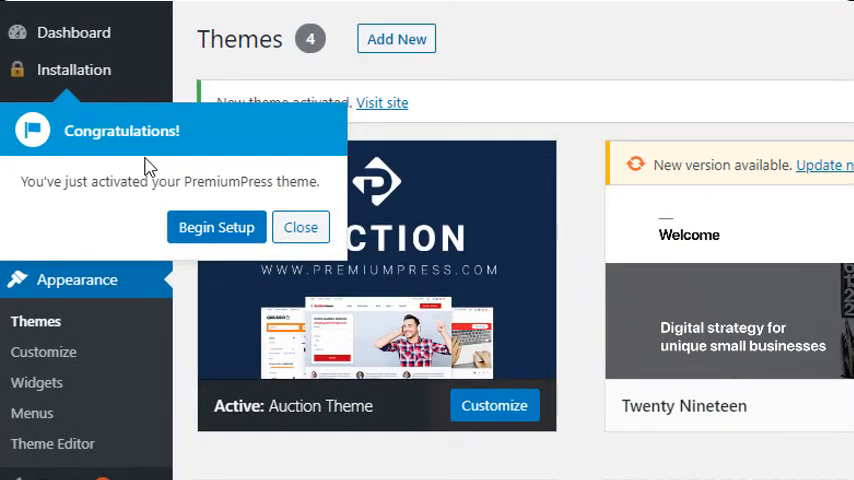
pyautogui.moveTo(112, 204)
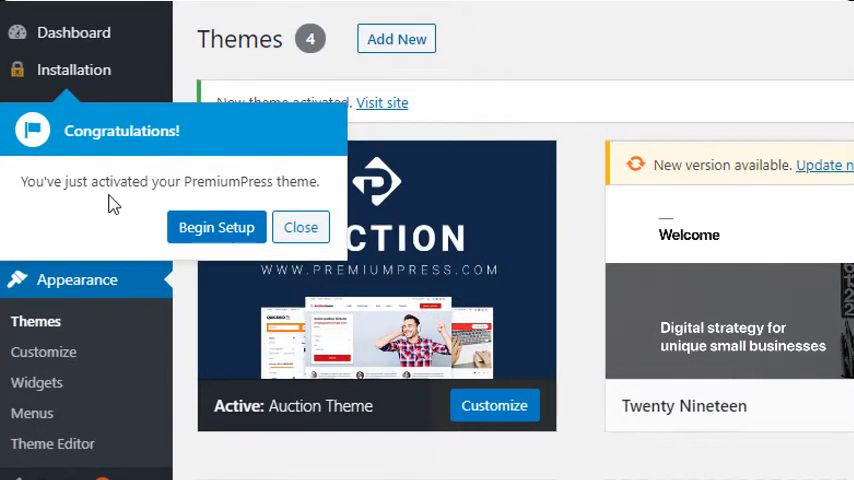
pyautogui.moveTo(108, 216)
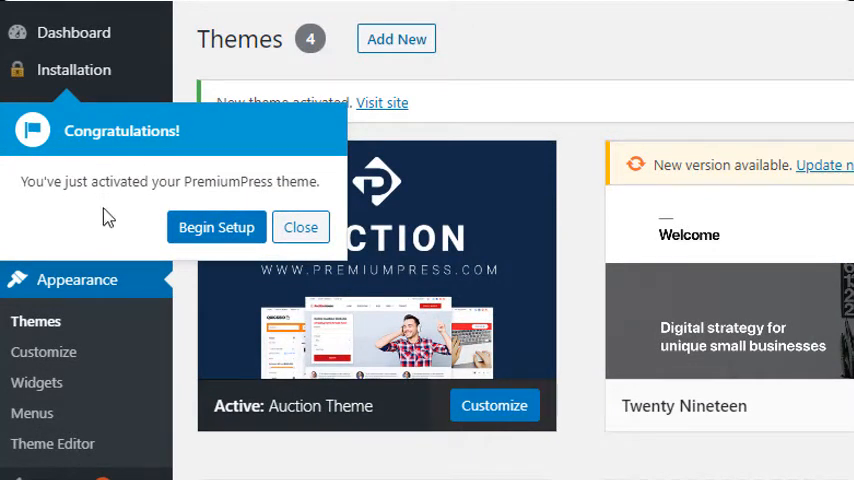
pyautogui.moveTo(240, 228)
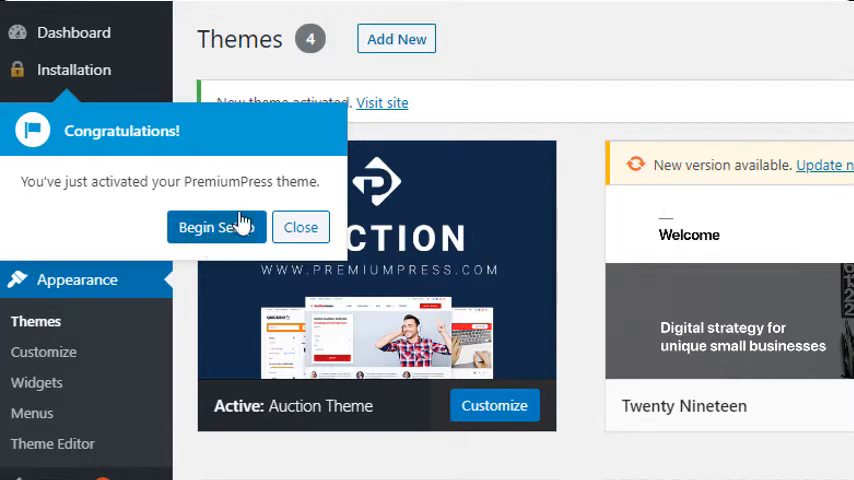
pyautogui.moveTo(300, 228)
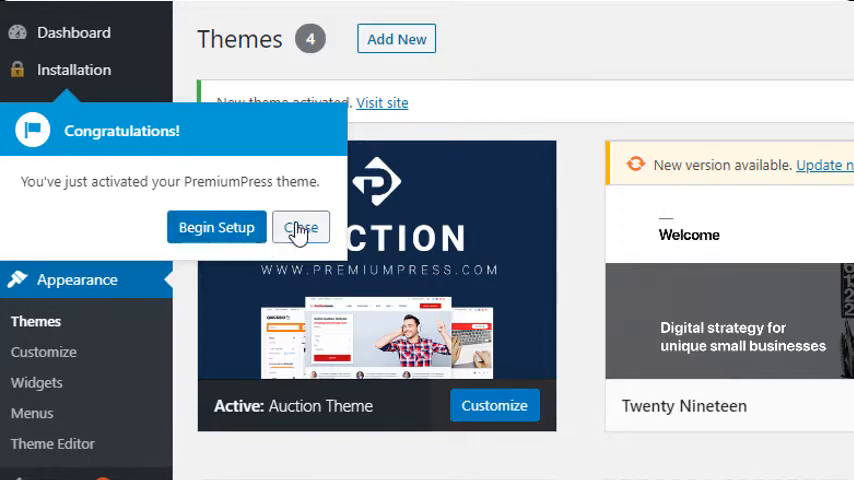
# Step: Dismiss the Congratulations popup after activating the Auction Theme
pyautogui.click(300, 228)
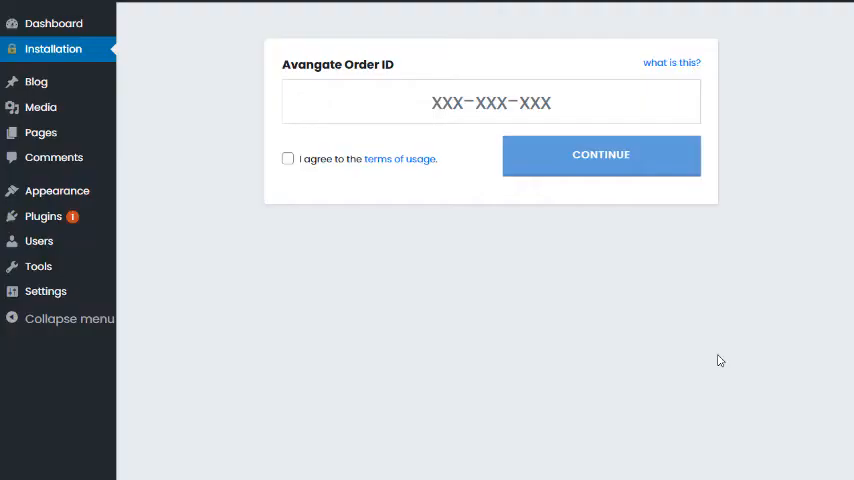
pyautogui.moveTo(660, 220)
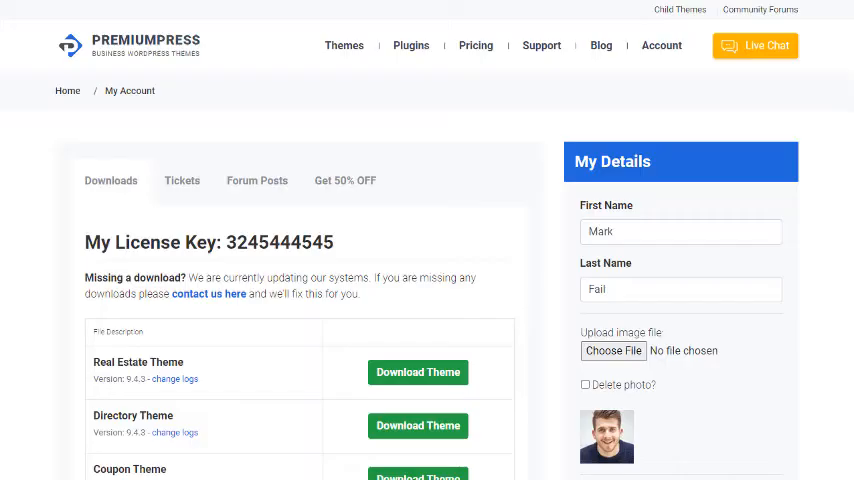
pyautogui.scroll(-3)
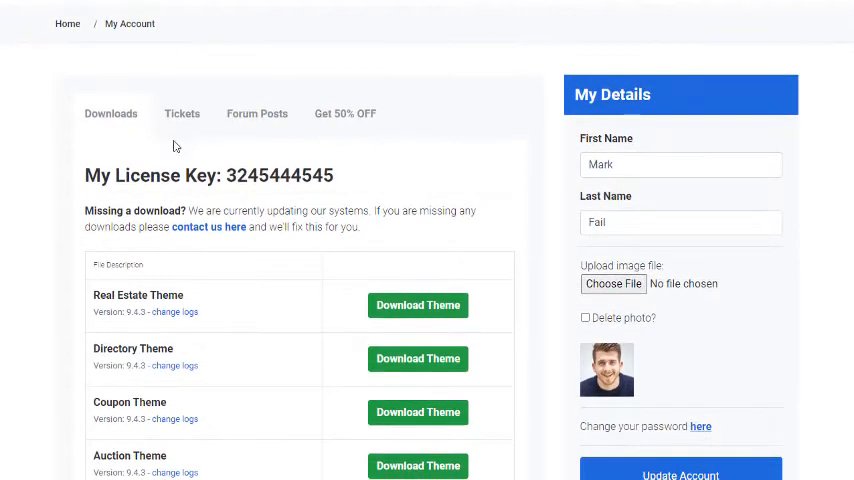
pyautogui.moveTo(398, 180)
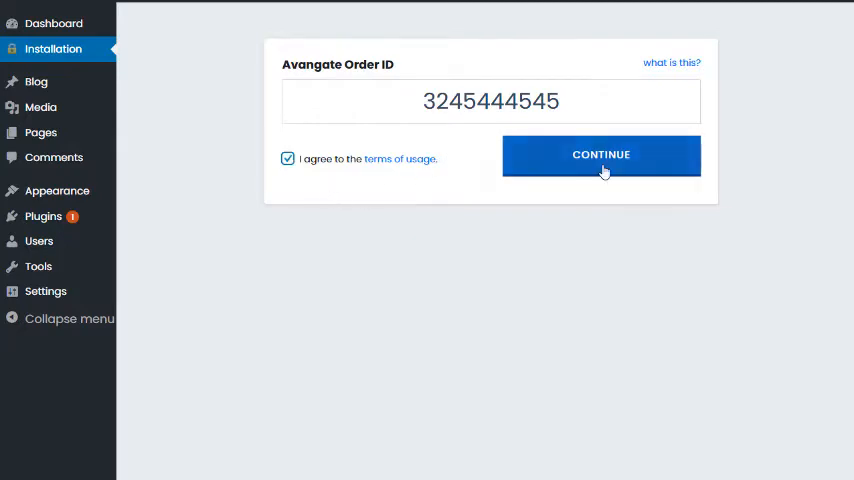
pyautogui.click(600, 156)
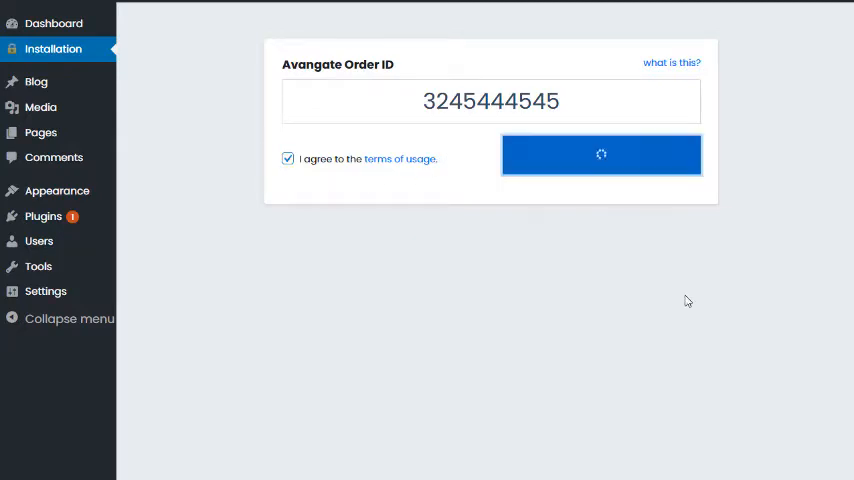
pyautogui.click(600, 156)
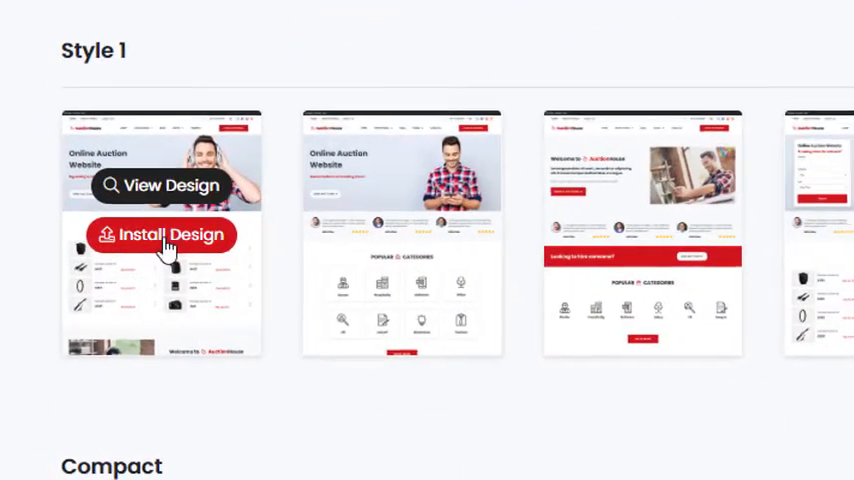
# Step: Install the Style 1 AuctionHouse design and review the resulting homepage
pyautogui.click(164, 234)
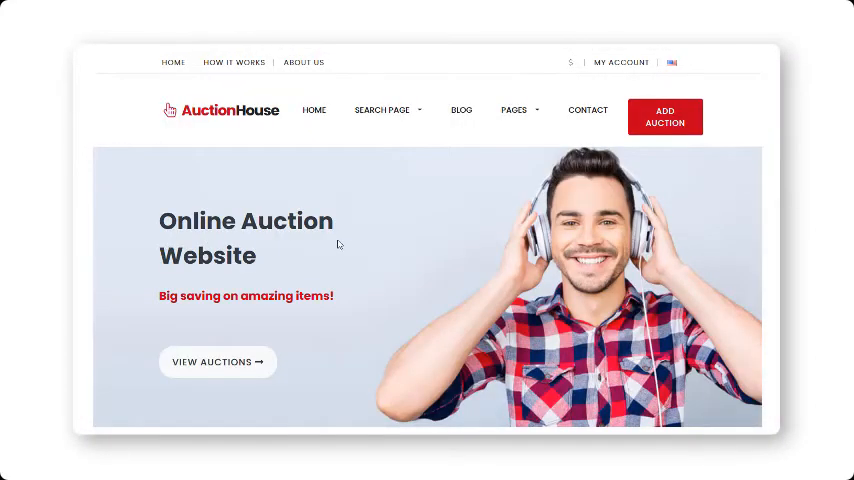
pyautogui.scroll(-3)
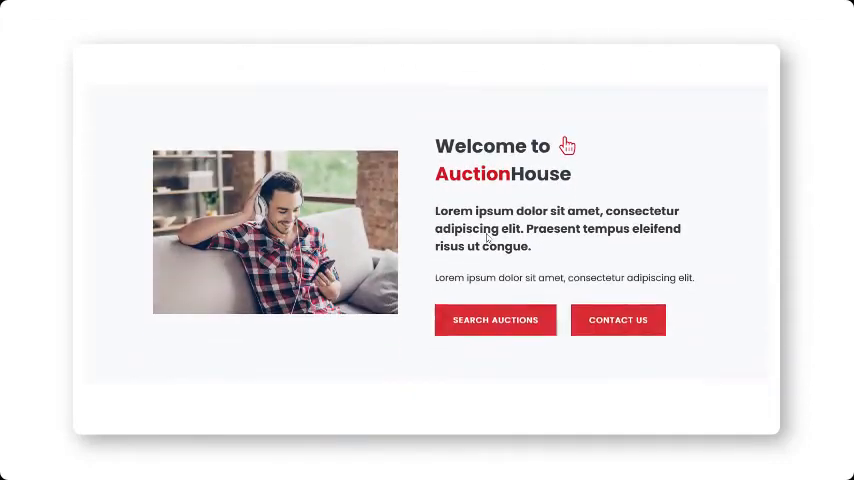
pyautogui.scroll(-3)
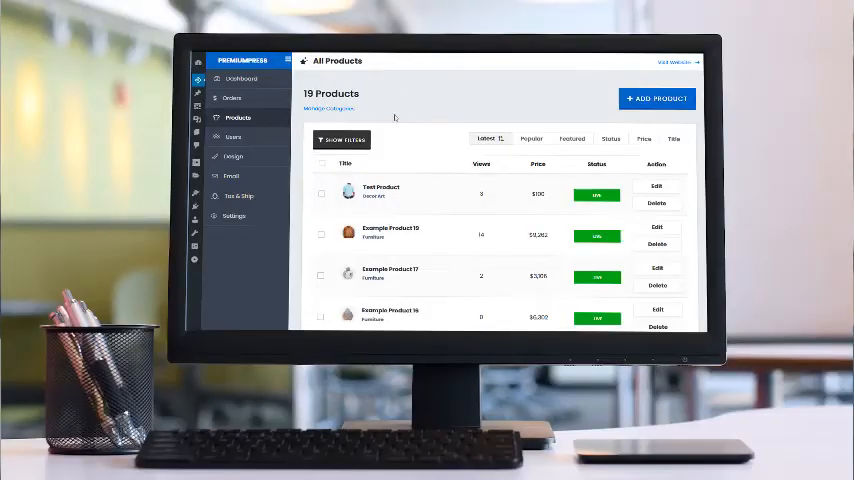
# Step: Show the category, type and status filters above the 19 products
pyautogui.click(340, 140)
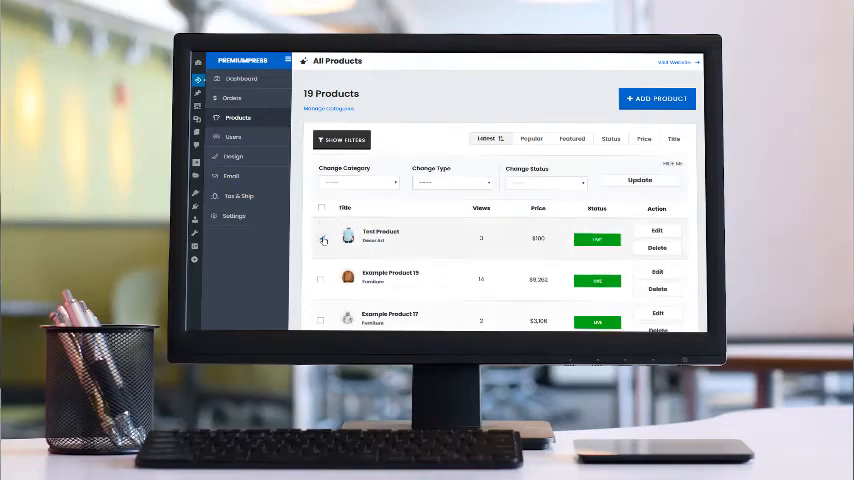